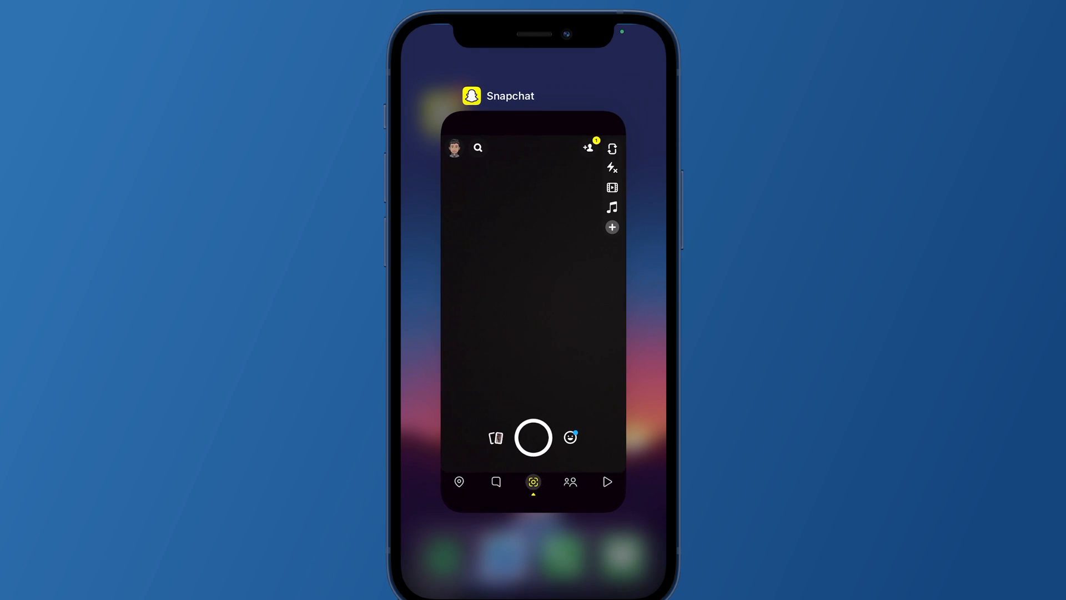
# Step: Close Snapchat back to the home screen, then relaunch it to open on the camera screen
pyautogui.press('home')
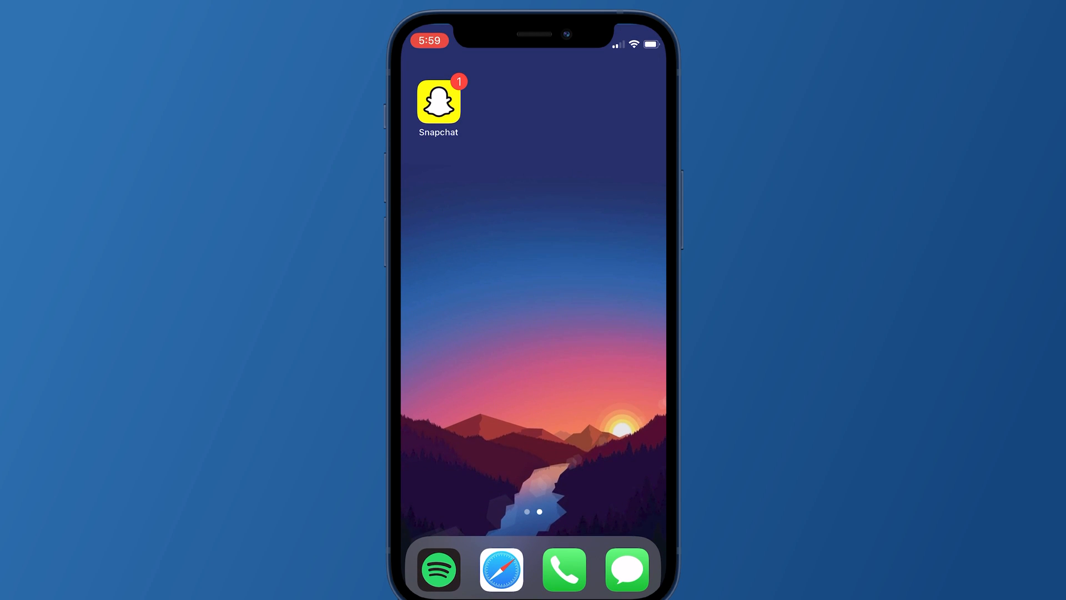
pyautogui.click(441, 104)
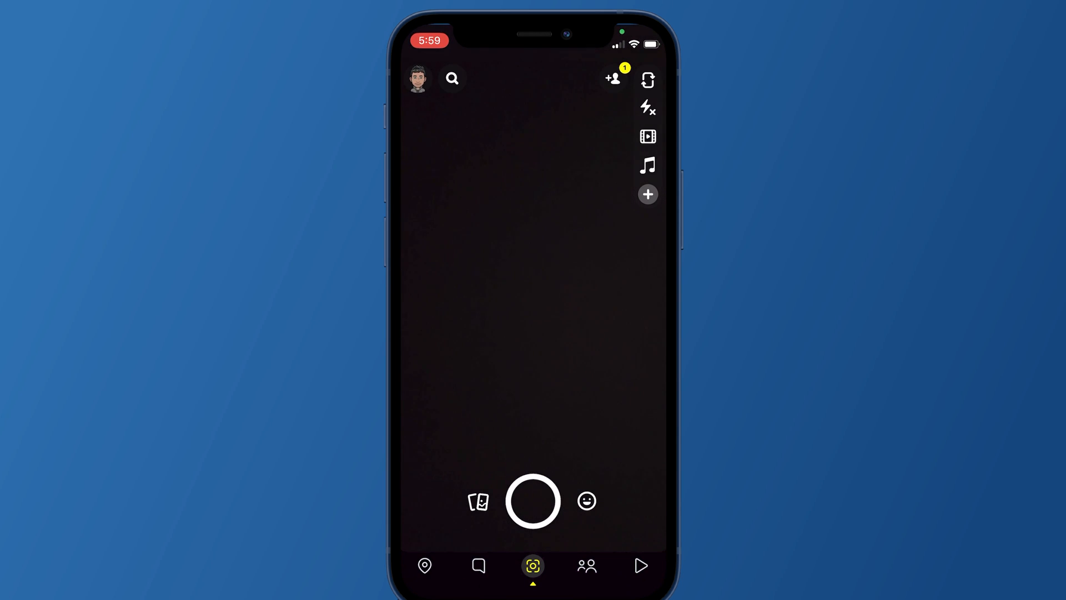